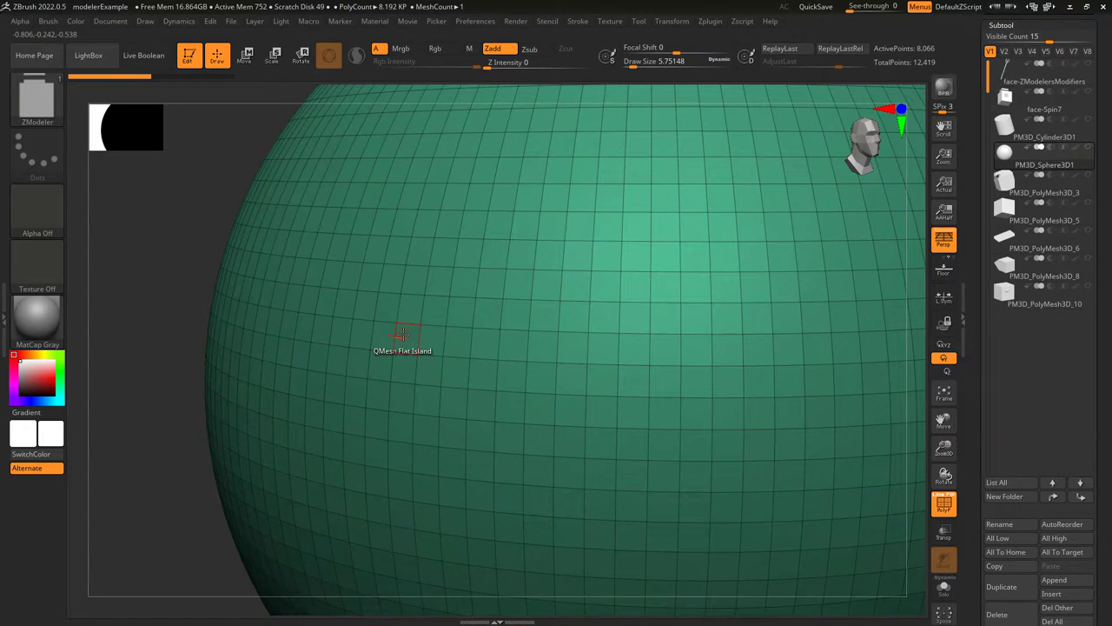
Drag-extrude flat face patches, including a larger island, and bring up the face action options.
left_click_drag(402, 339, 369, 338)
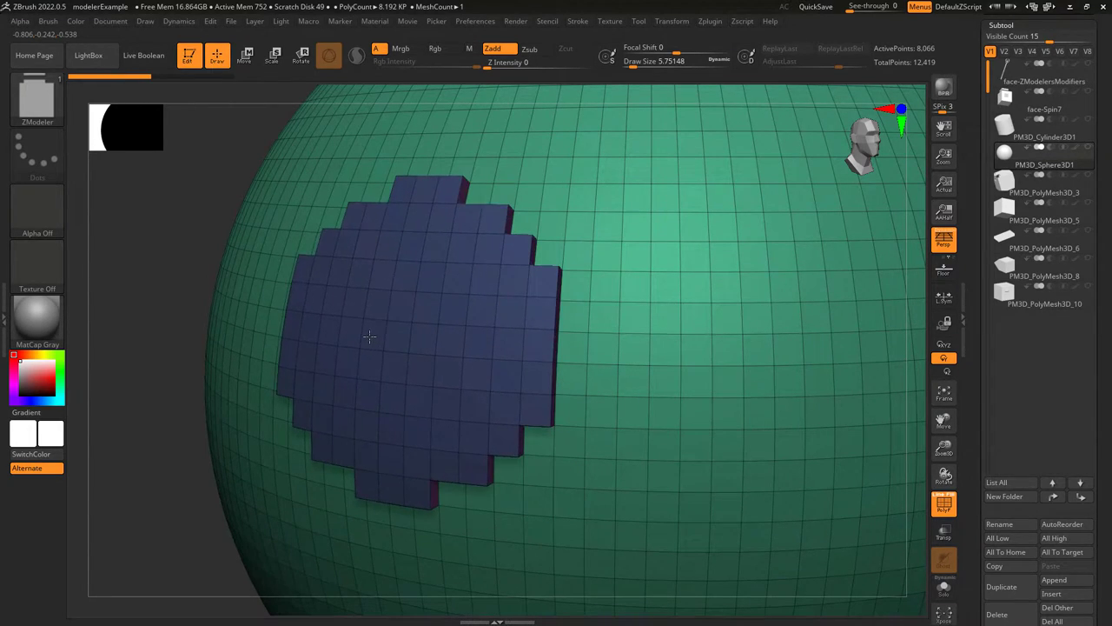
left_click_drag(369, 337, 298, 335)
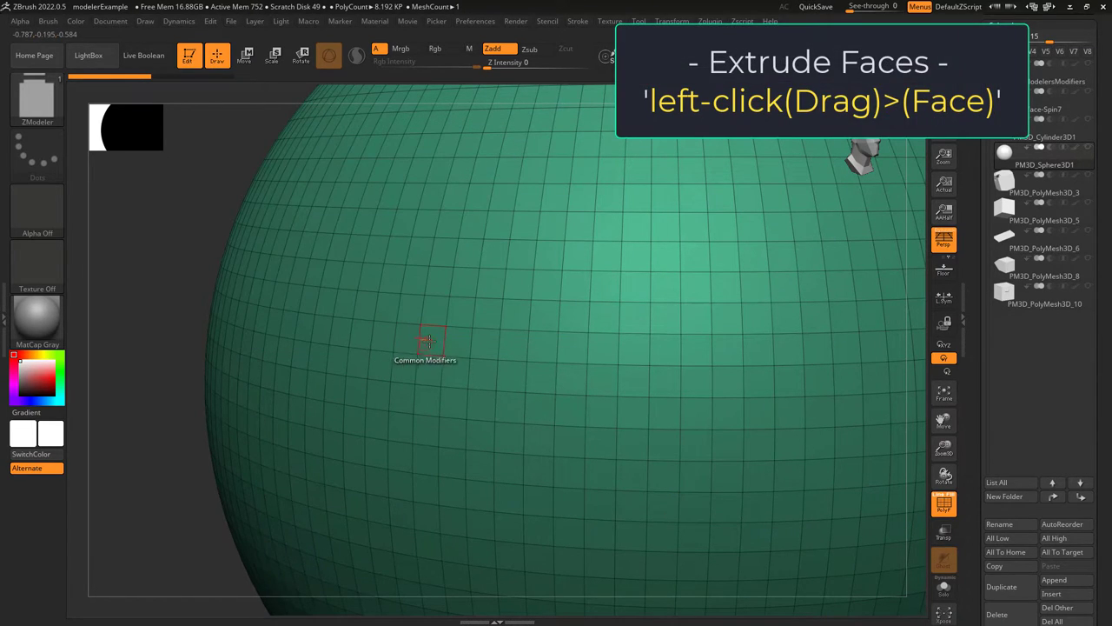
left_click_drag(426, 339, 356, 348)
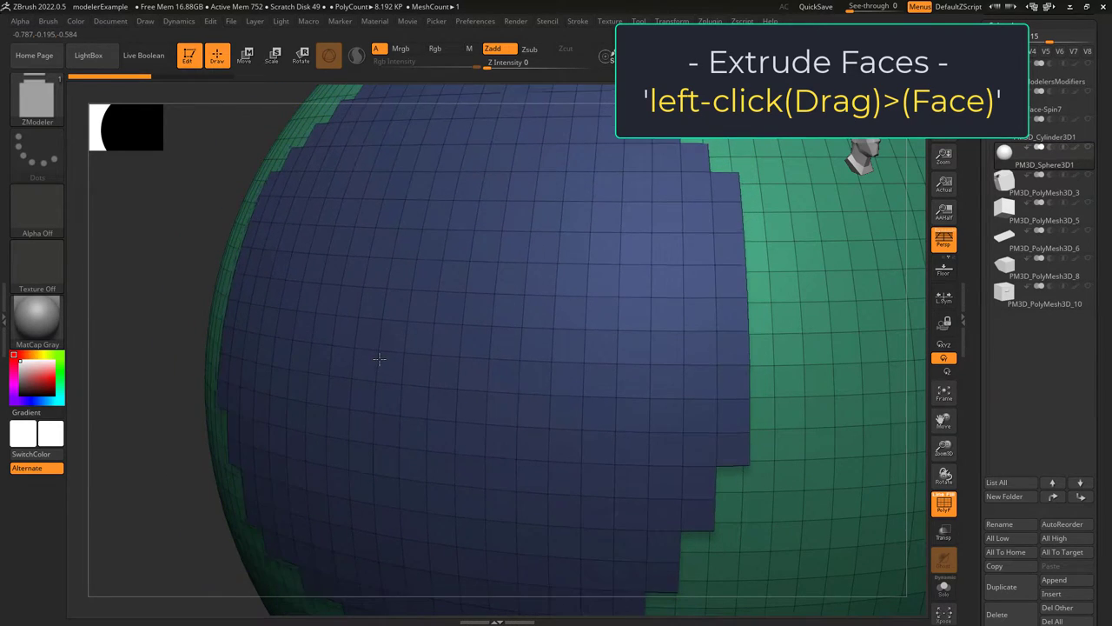
left_click(379, 359)
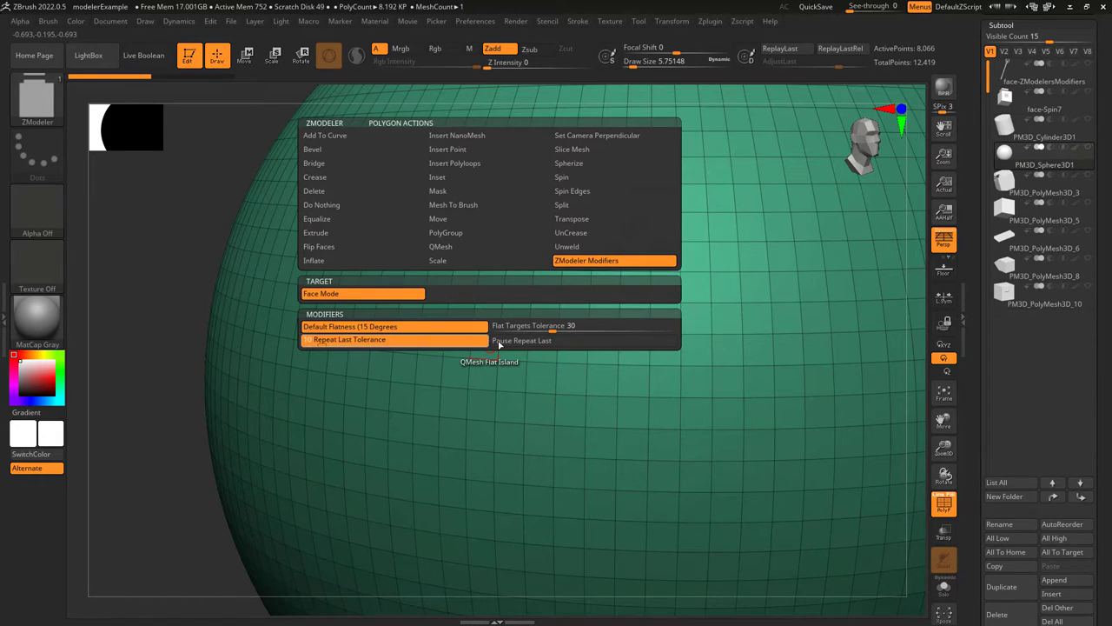
mouse_move(551, 343)
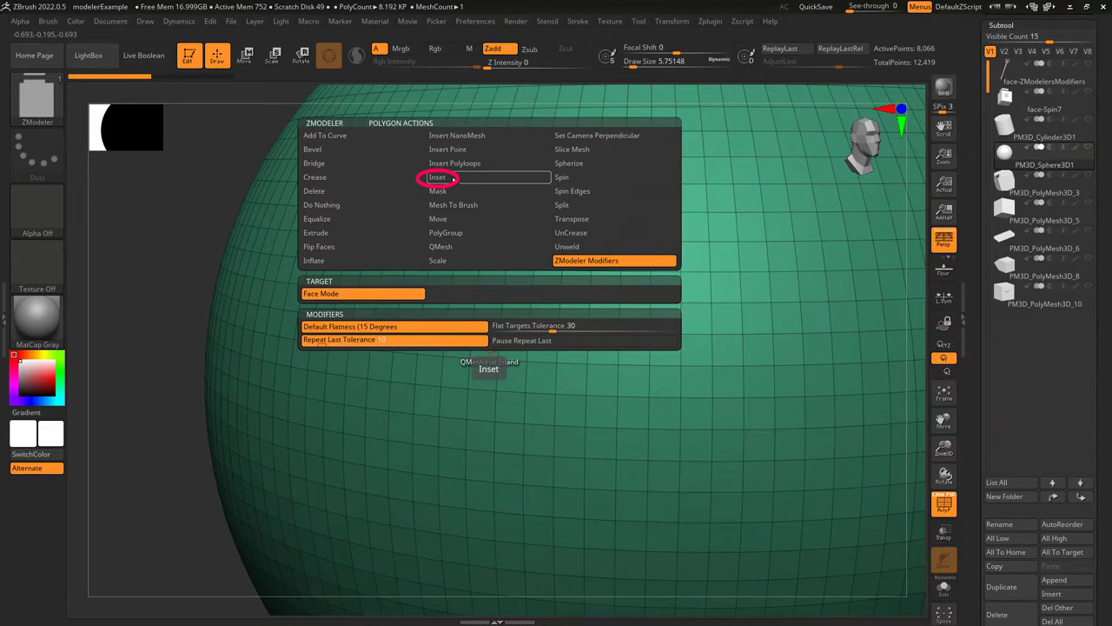
Choose Inset as the ZModeler polygon face action.
left_click(438, 176)
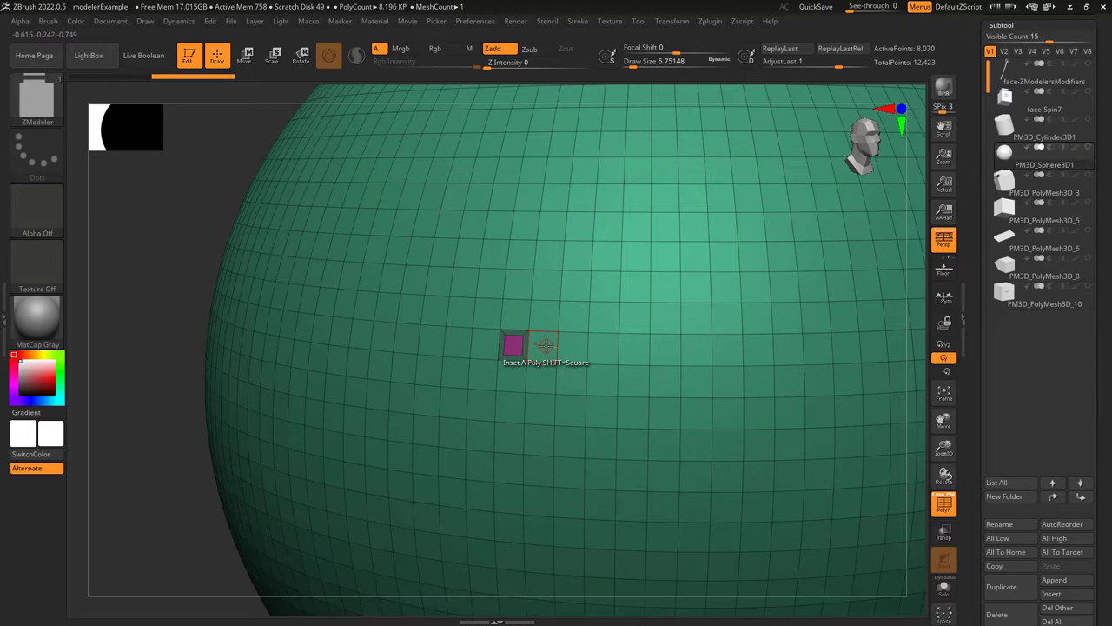
Inset two more square polygons on sphere faces and show Inset's target and modifier options.
left_click(543, 344)
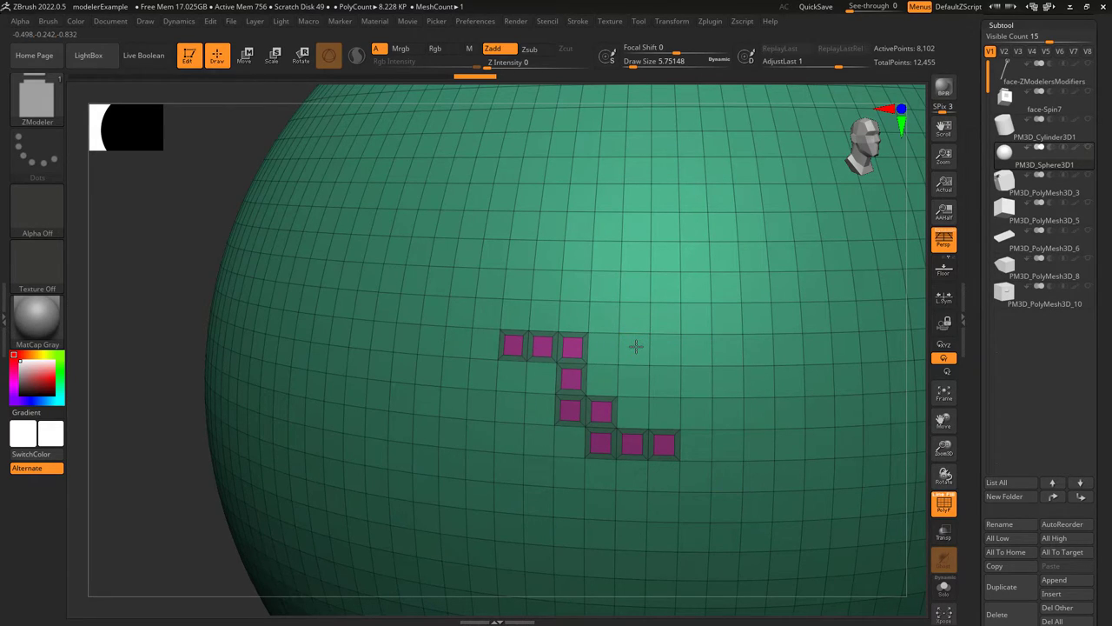
left_click(633, 346)
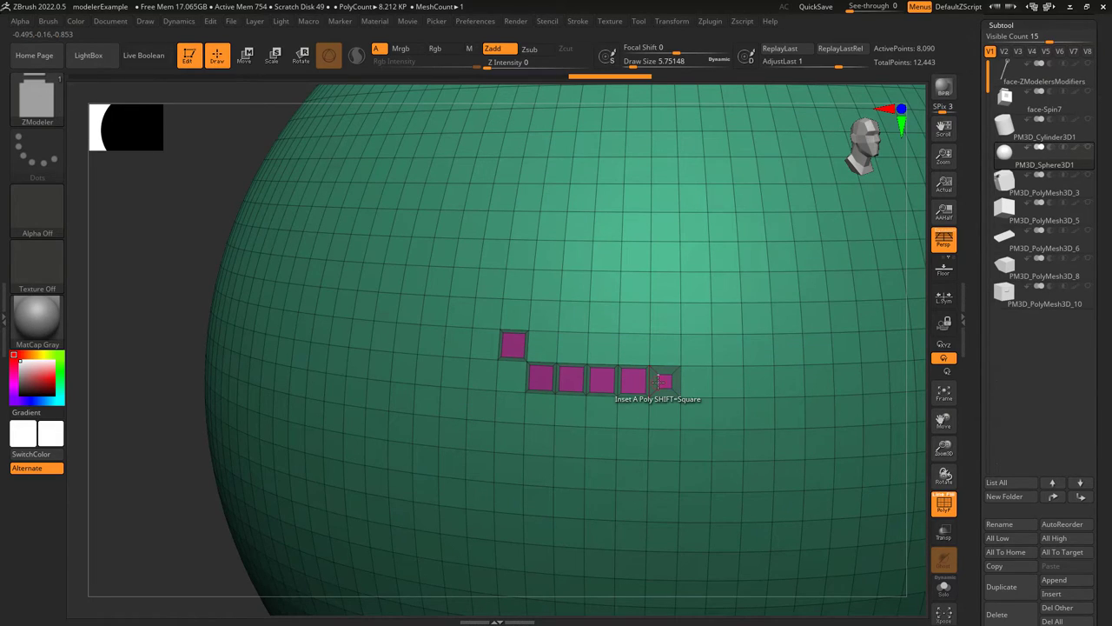
left_click(652, 381)
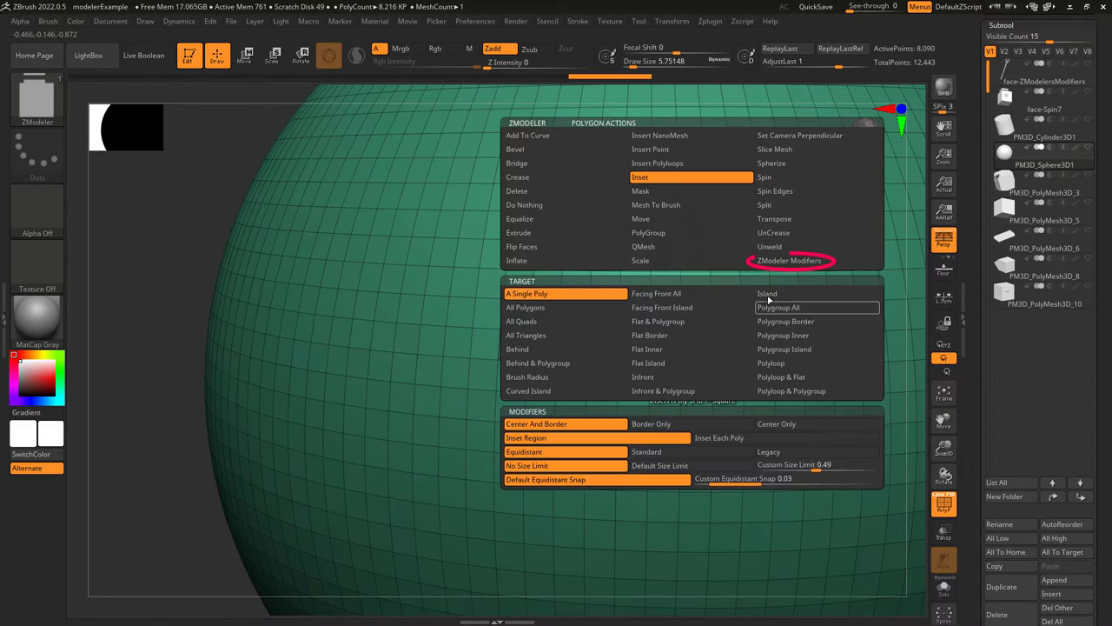